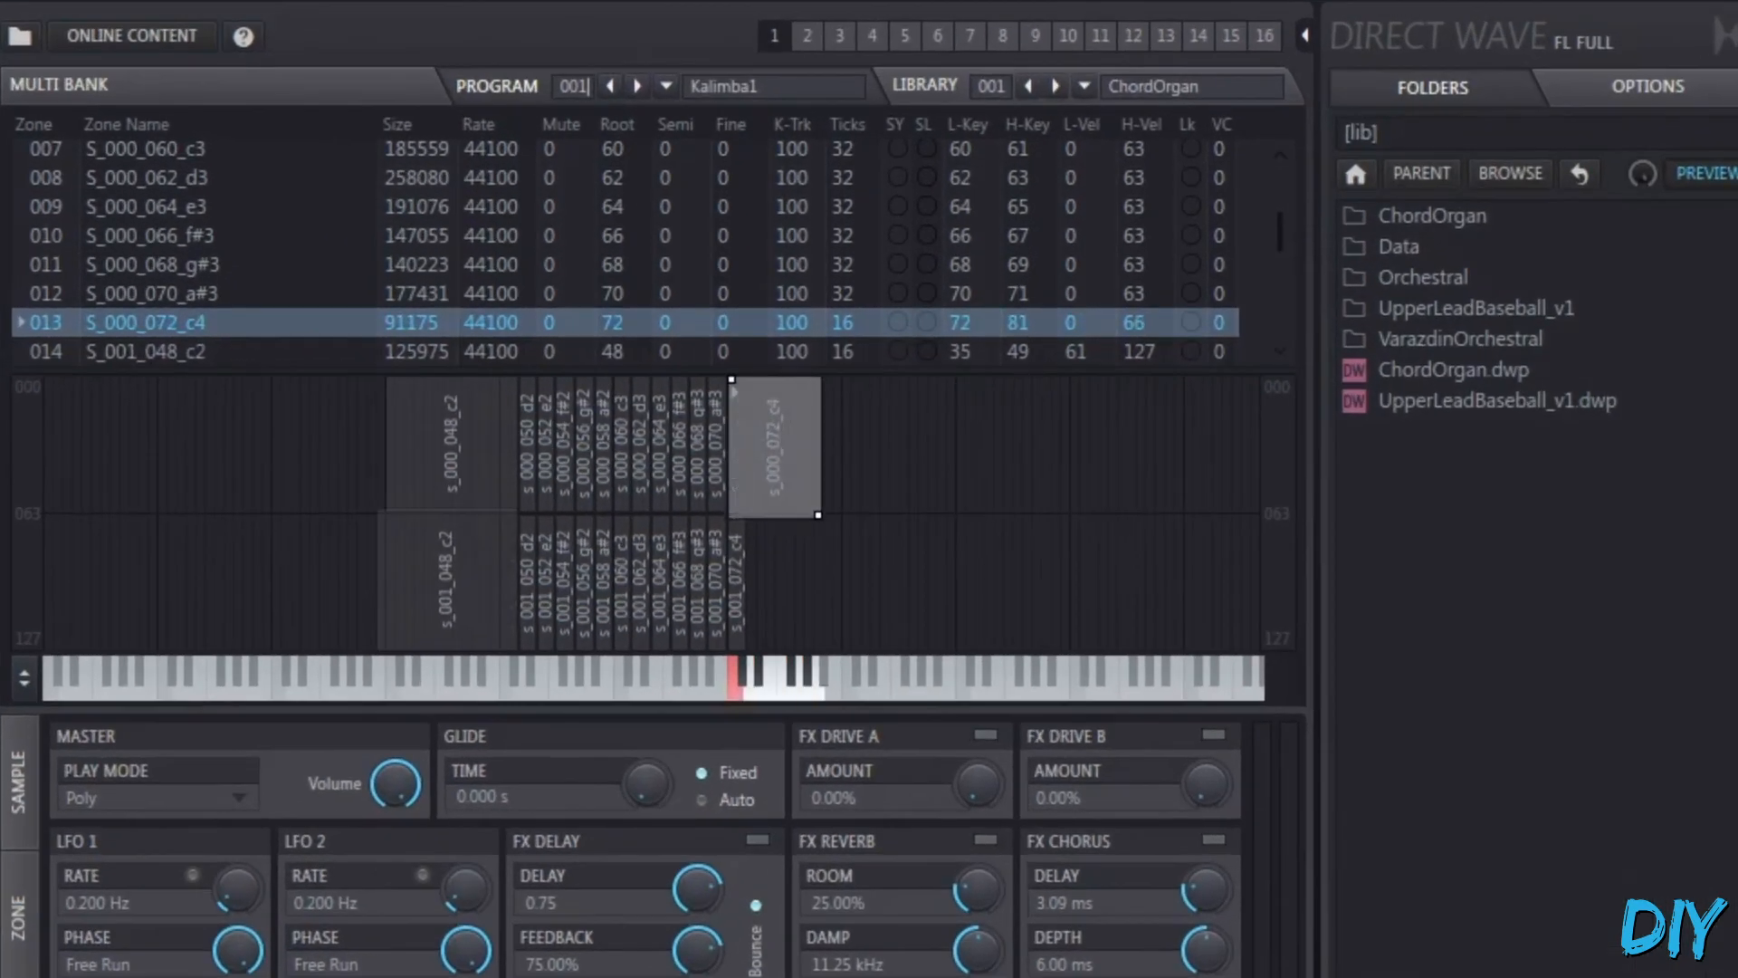
{"action": "scroll", "scroll_direction": "down", "scroll_amount": 3}
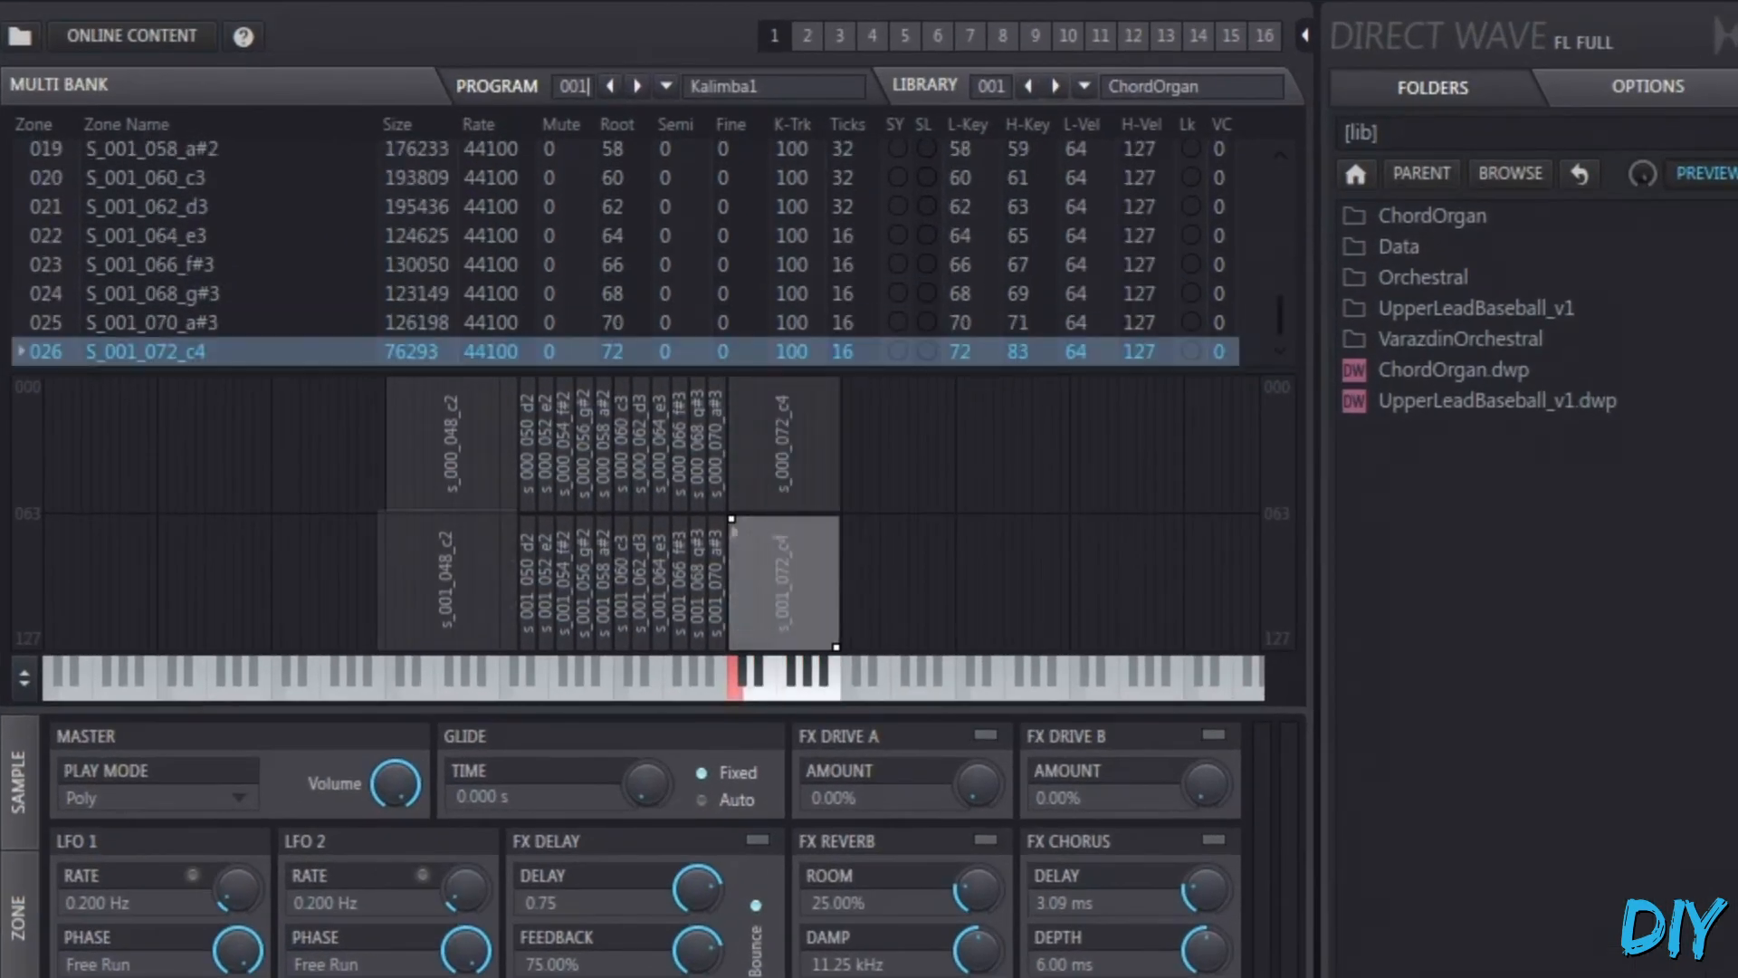